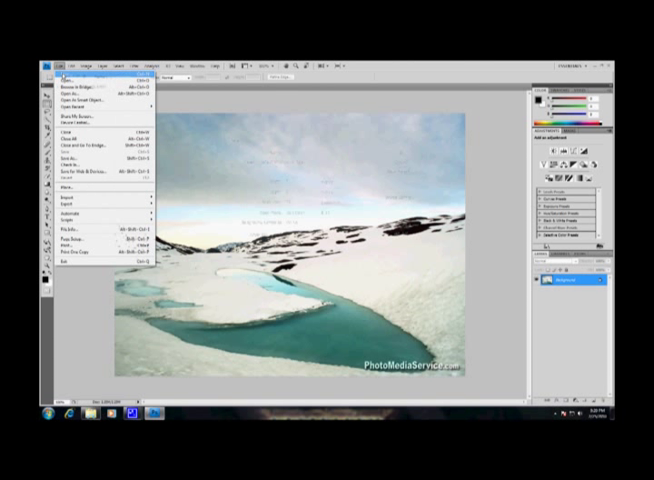
# Create a new blank document sized to match the snowy lake photo.
pyautogui.click(67, 76)
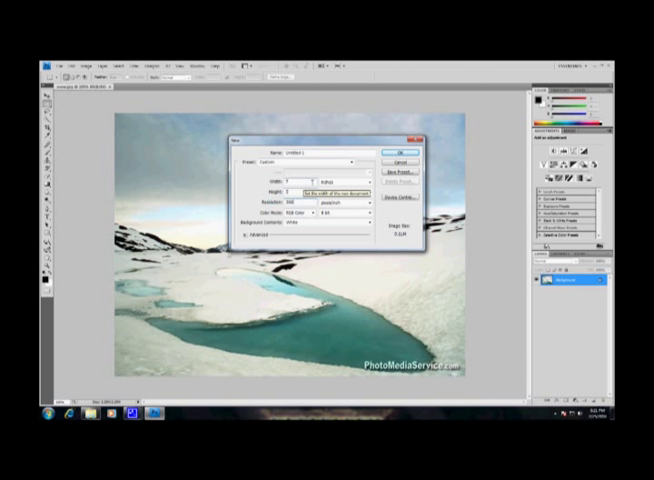
pyautogui.click(406, 143)
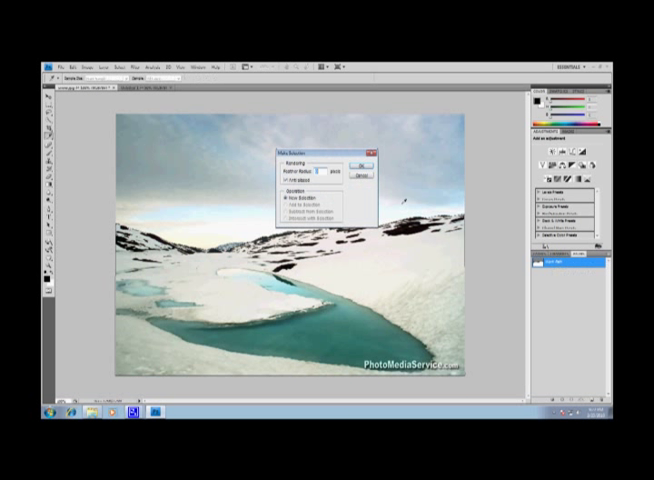
# Convert the work path around the snowy lake into an active selection.
pyautogui.click(362, 164)
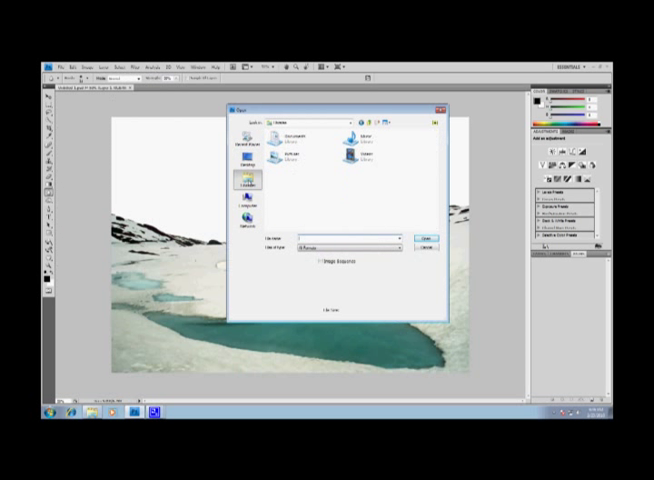
# Bring in the dramatic cloud photo and position it as the sky behind the lake layer.
pyautogui.click(423, 236)
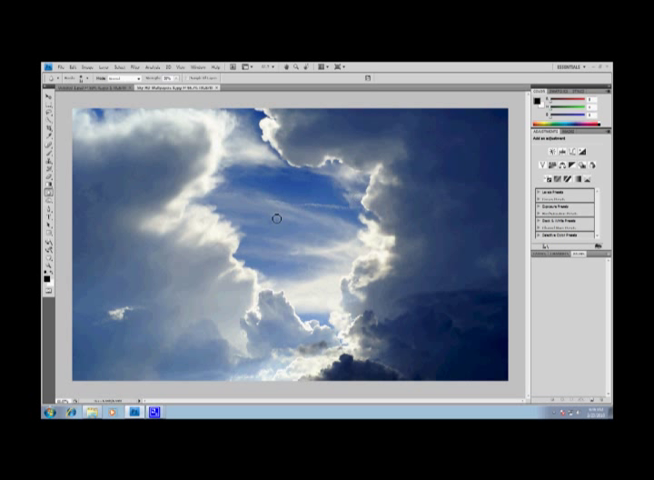
pyautogui.moveTo(283, 214)
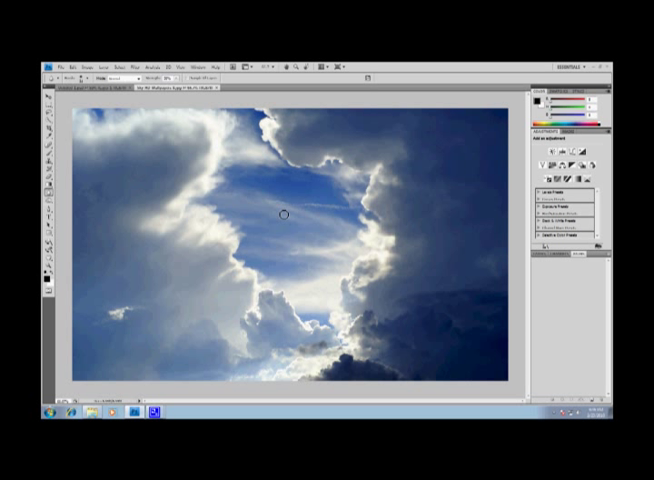
pyautogui.moveTo(151, 164)
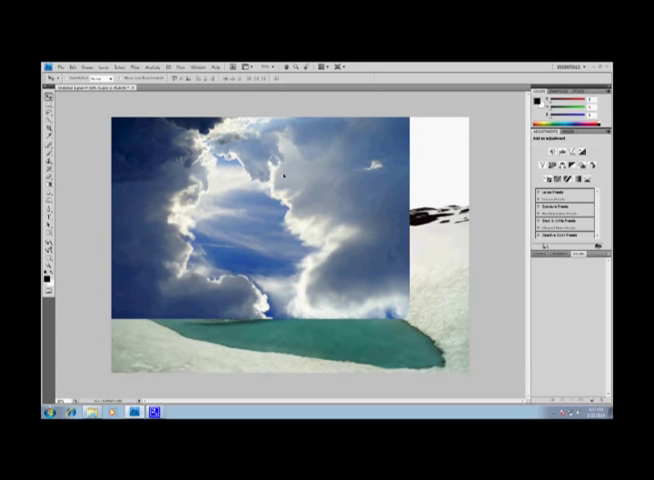
pyautogui.click(70, 57)
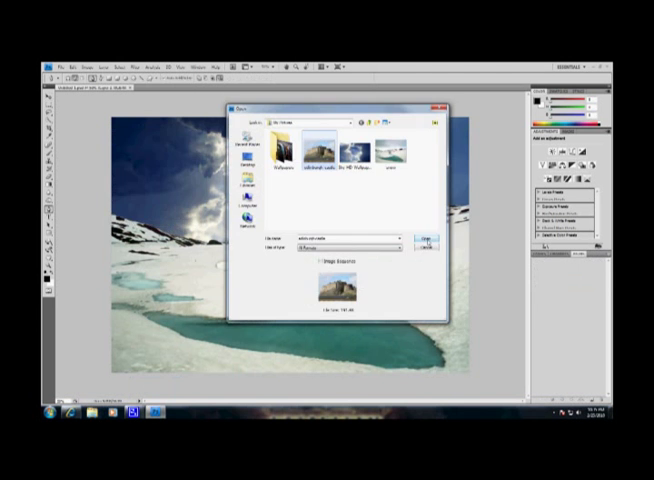
# Open the castle photo and set the cut-out castle on the distant snowy ridge.
pyautogui.click(421, 239)
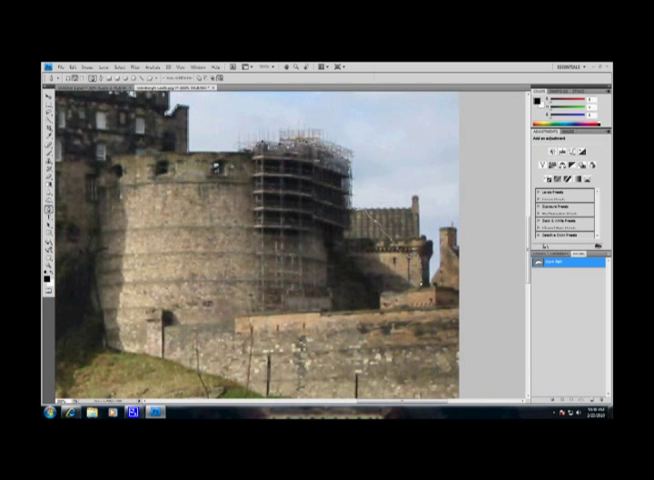
pyautogui.scroll(-3)
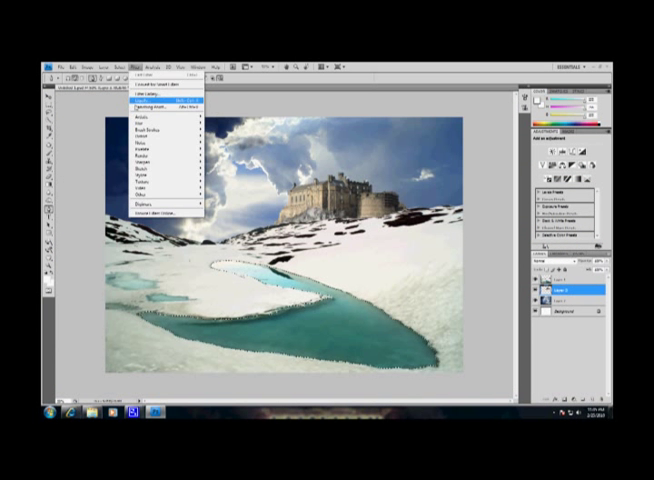
# Add a new layer to hold the dark blood-red fill of the lake water.
pyautogui.click(133, 101)
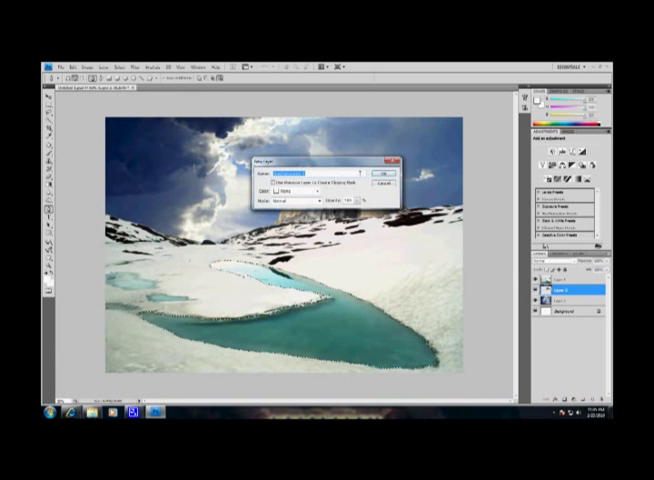
pyautogui.click(384, 174)
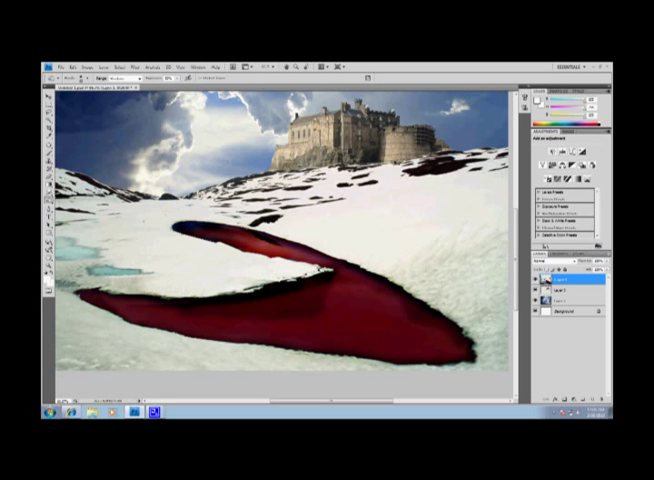
# Apply the Texturizer canvas texture and adjust its relief over the flattened composite.
pyautogui.click(73, 57)
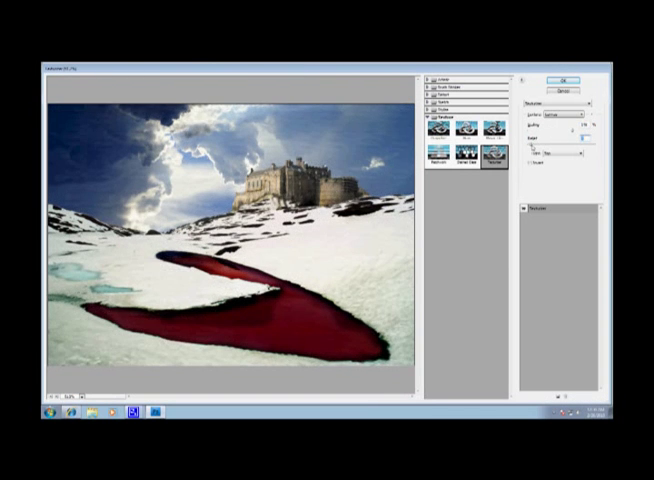
pyautogui.click(561, 79)
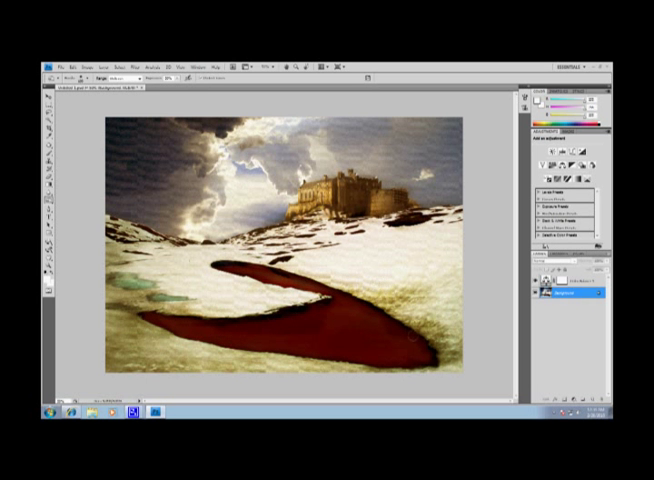
# Distort the white border layer with the Wave filter for a deckled frame.
pyautogui.click(146, 57)
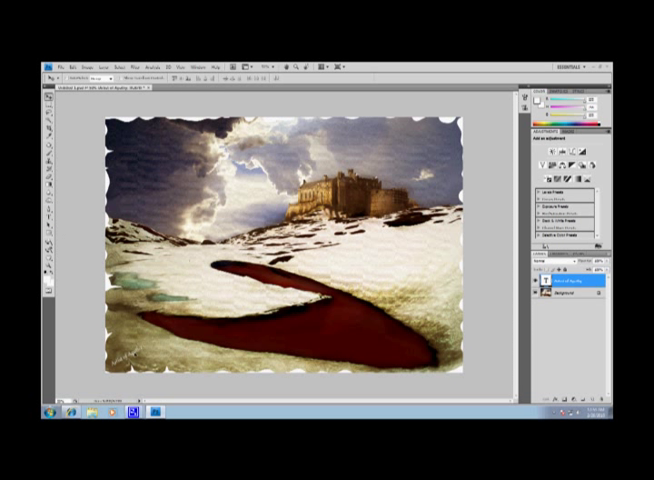
pyautogui.click(146, 57)
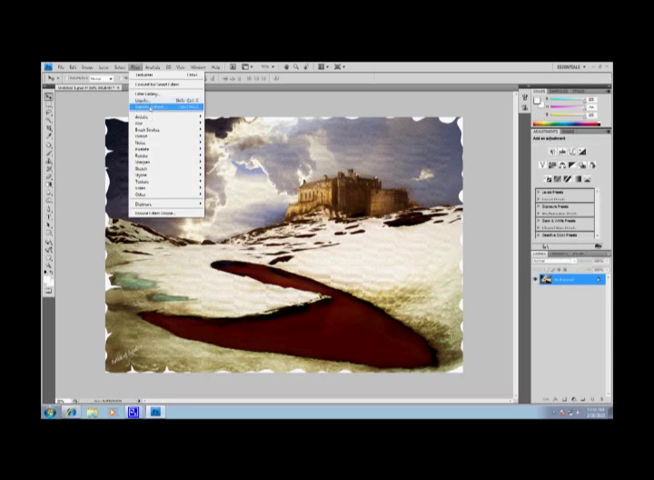